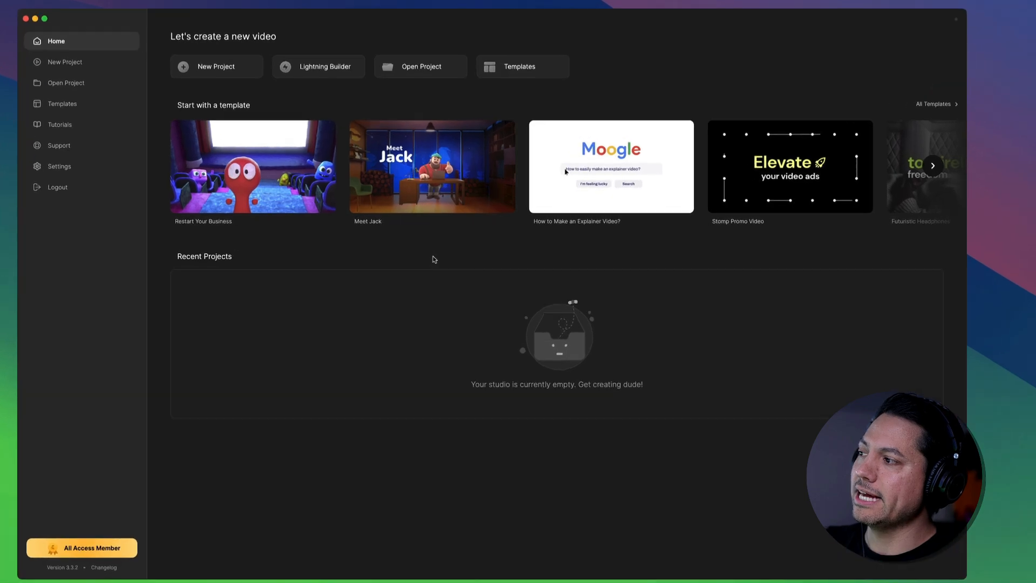
Step: Start a new project with the Standard 16:9 ratio and browse the style gallery
click(216, 66)
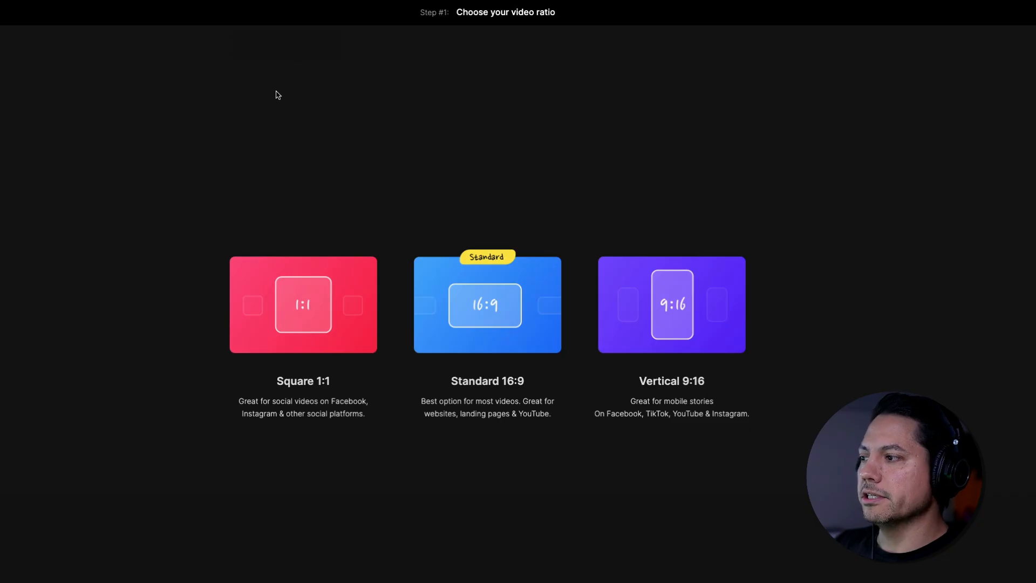
click(487, 305)
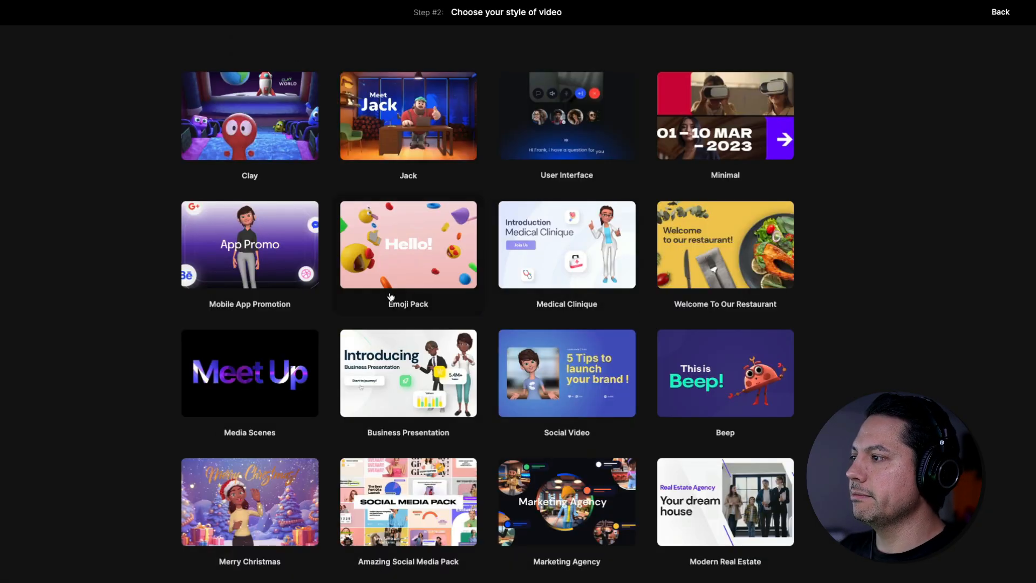
scroll(down, 3)
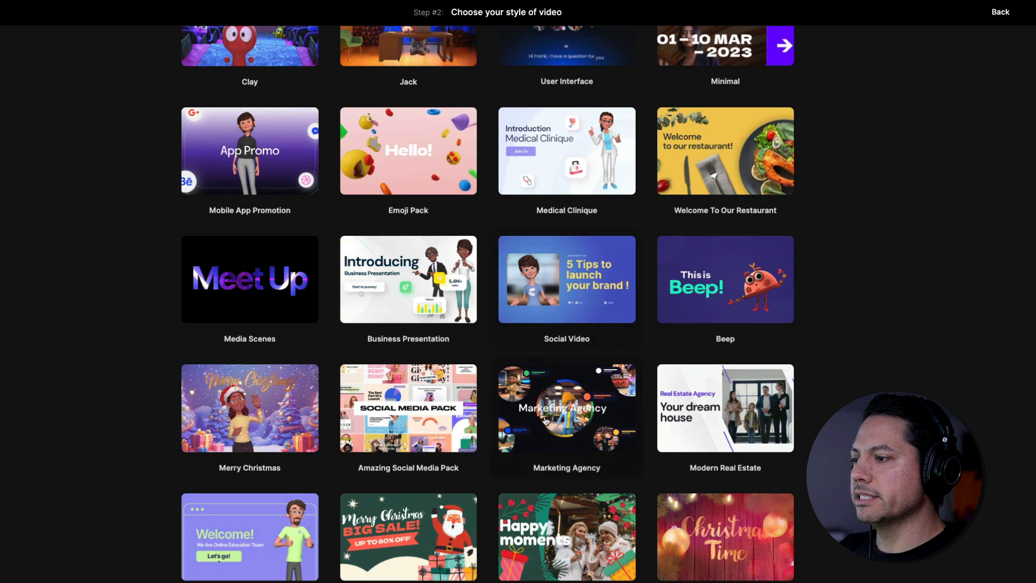
Step: Choose the Modern Real Estate style and add the Intro and Our Services scenes
click(725, 408)
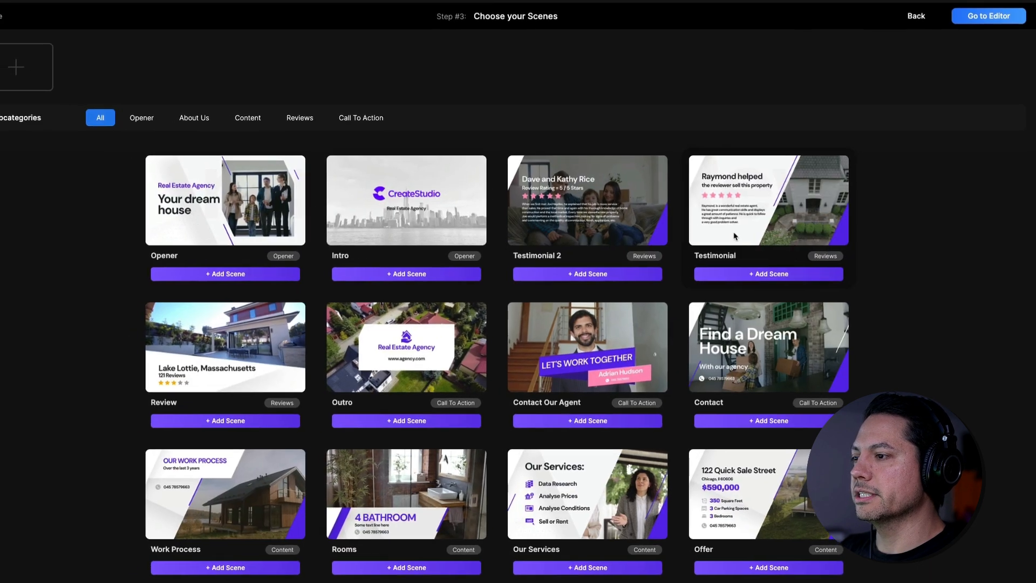
click(172, 121)
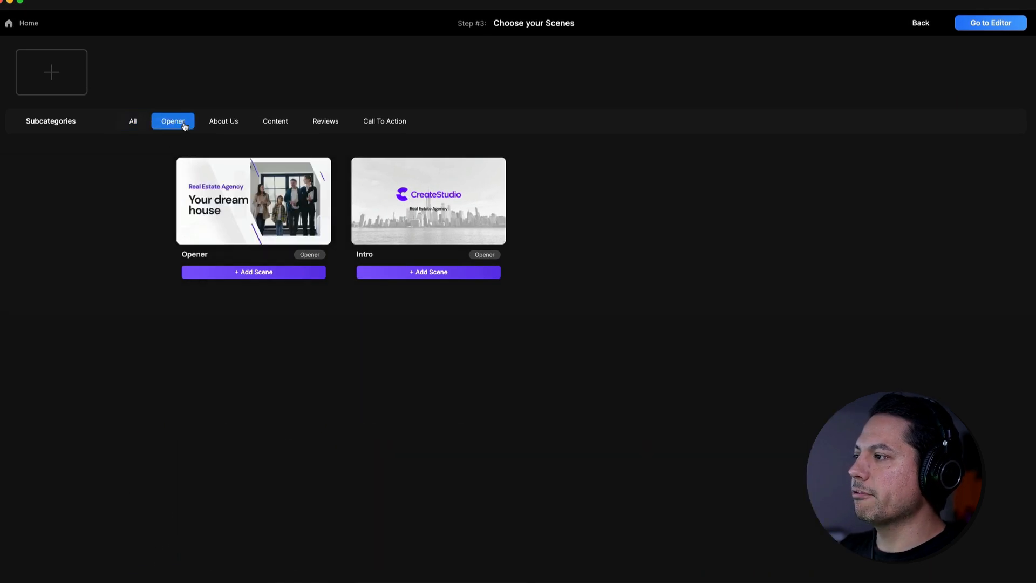
click(428, 271)
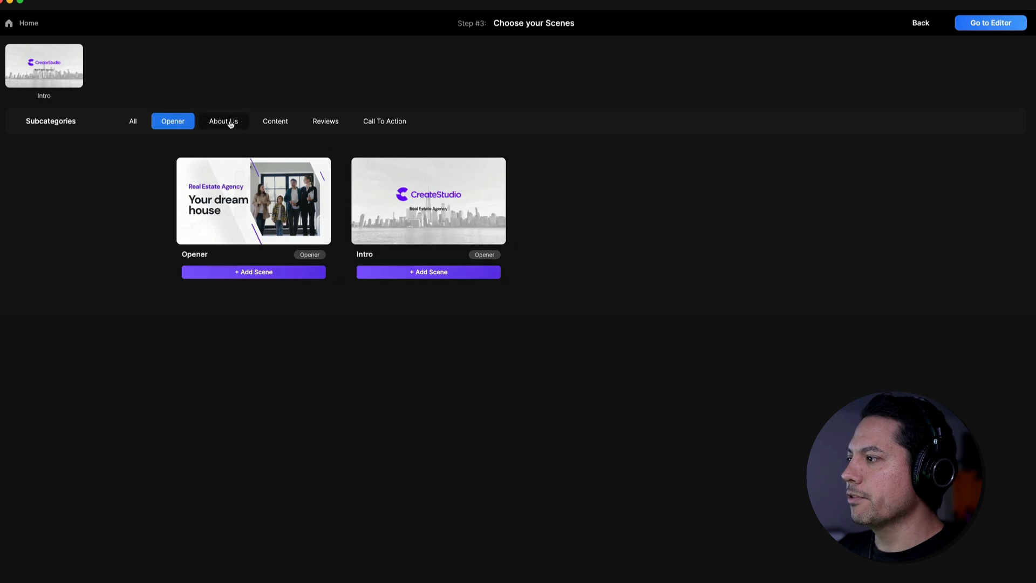
click(224, 121)
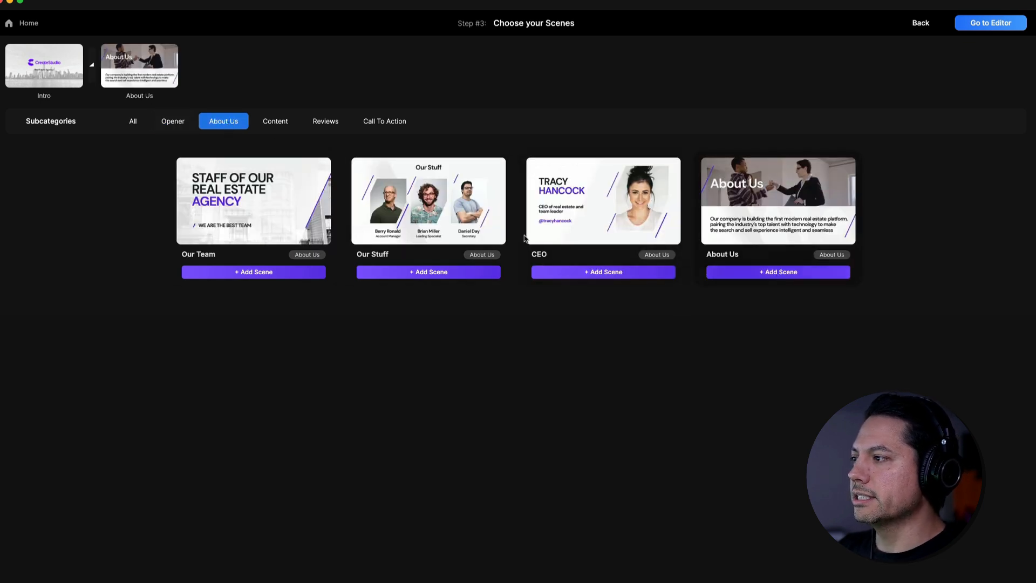
click(275, 121)
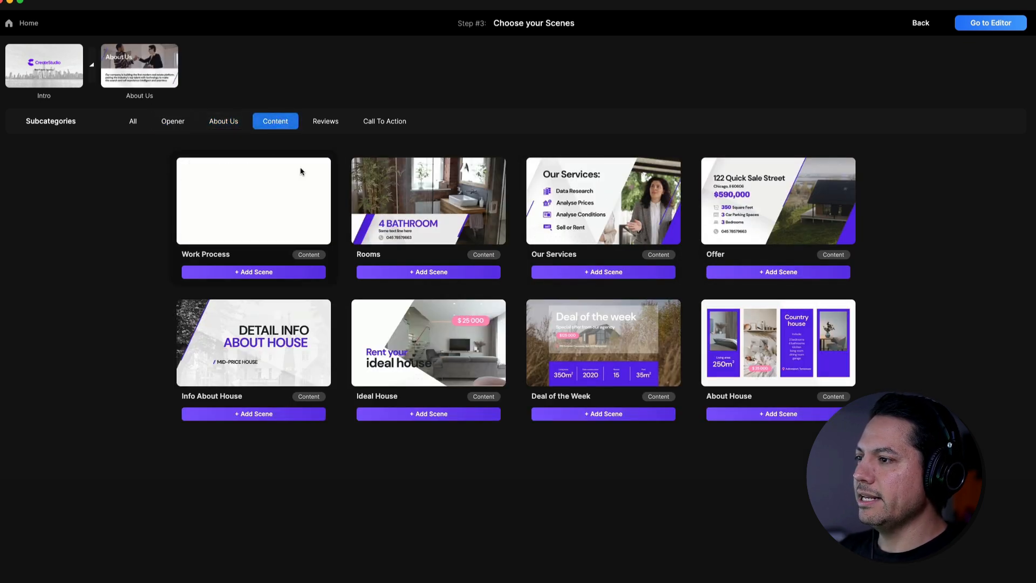
click(602, 272)
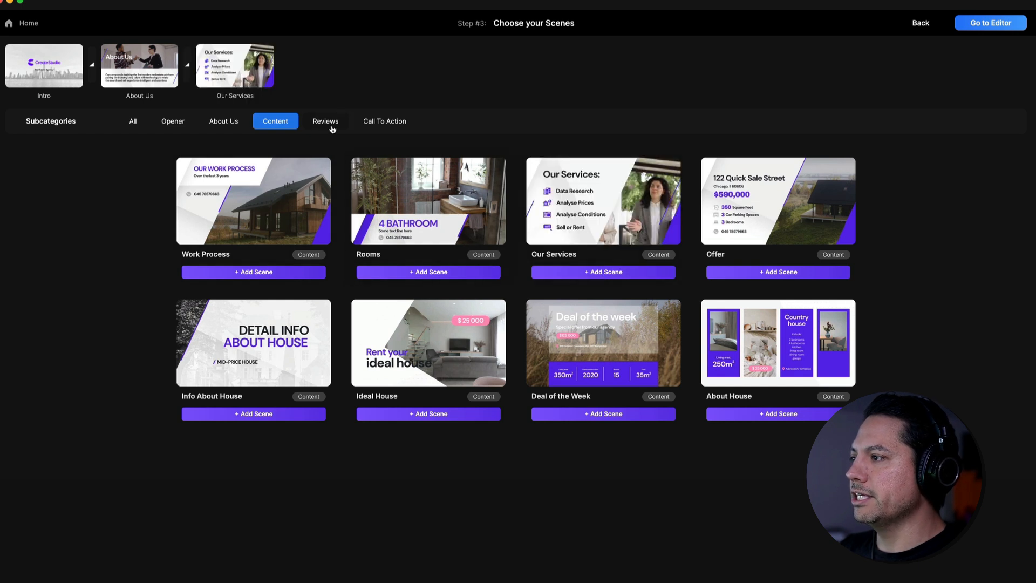
Step: Add the Lake Lottie Review scene and move on to the call-to-action scenes
click(325, 120)
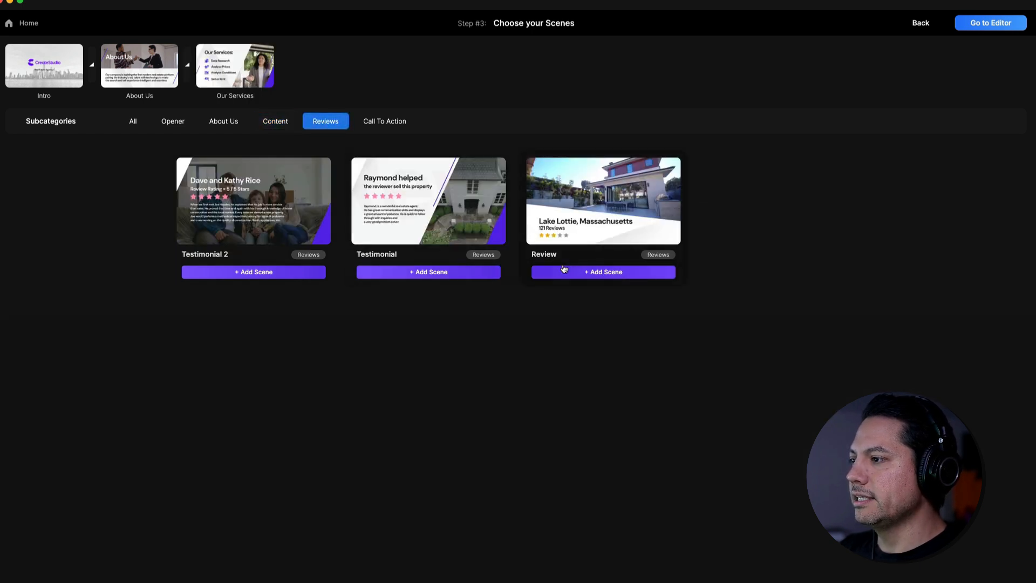
click(603, 271)
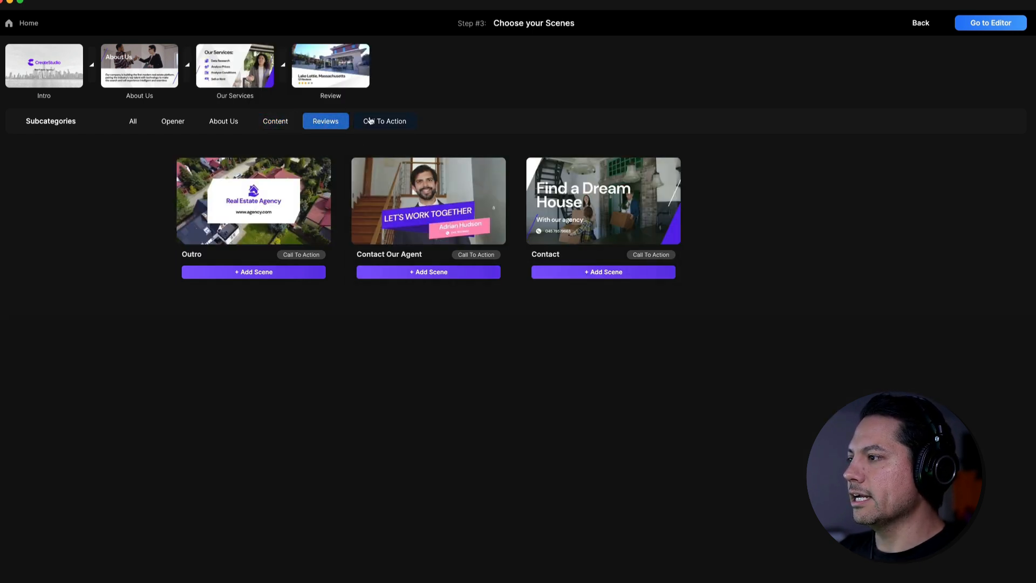
click(428, 272)
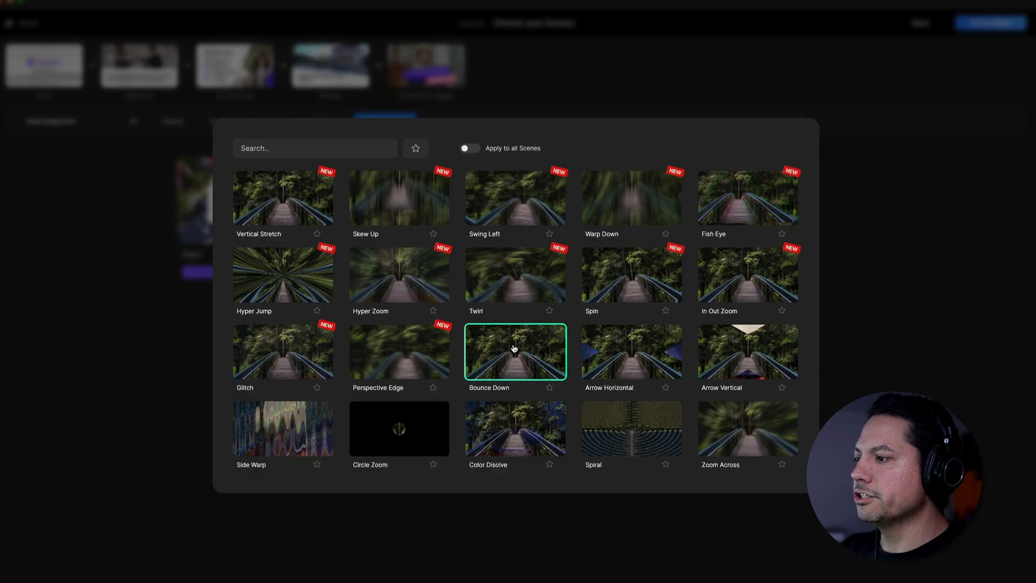
mouse_move(161, 173)
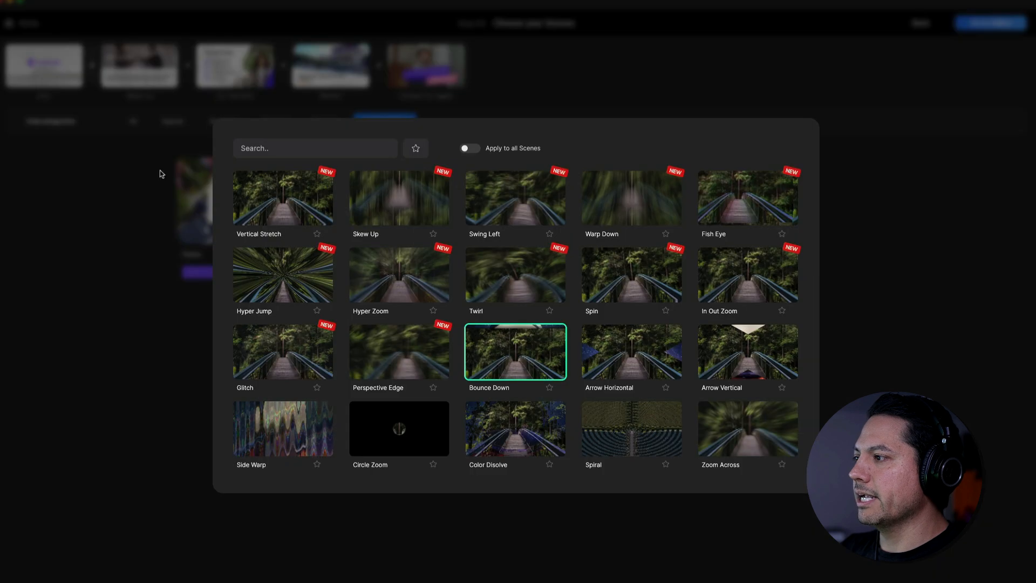
Step: Close the transitions gallery with the Contact Our Agent scene ending the lineup
click(470, 147)
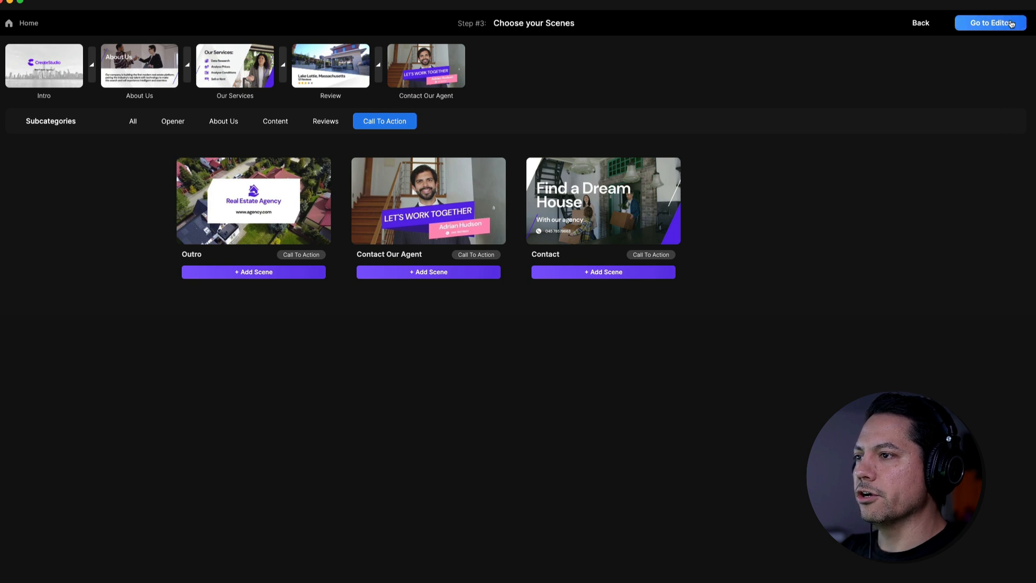
Step: Go to the editor and choose the Minimal music style for the video
click(990, 23)
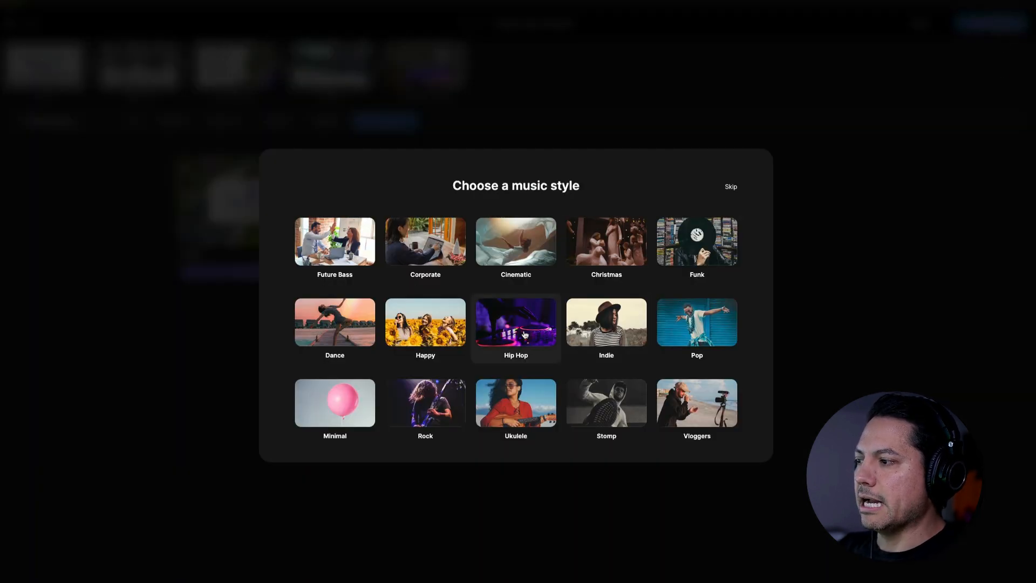
click(334, 402)
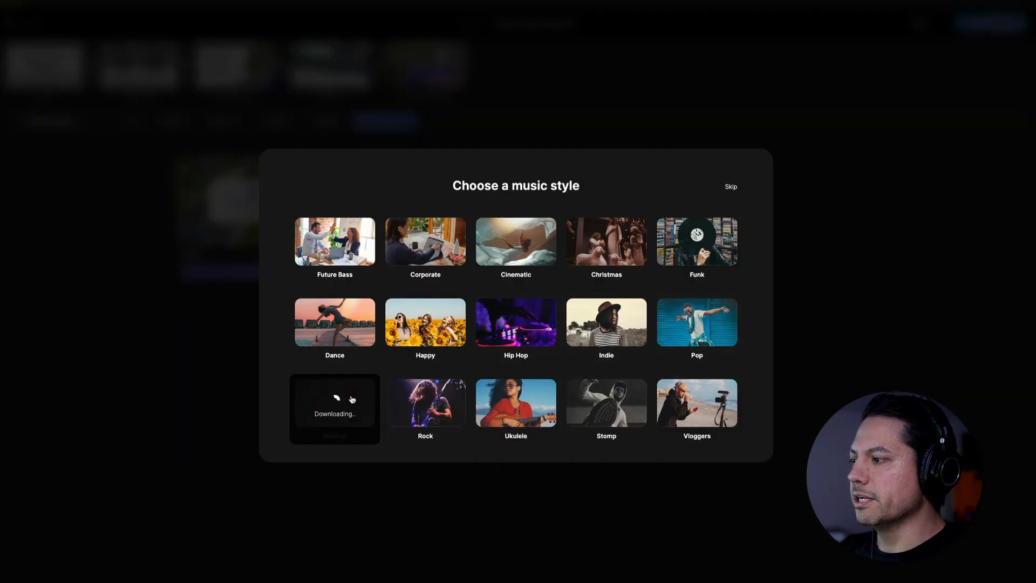
click(334, 402)
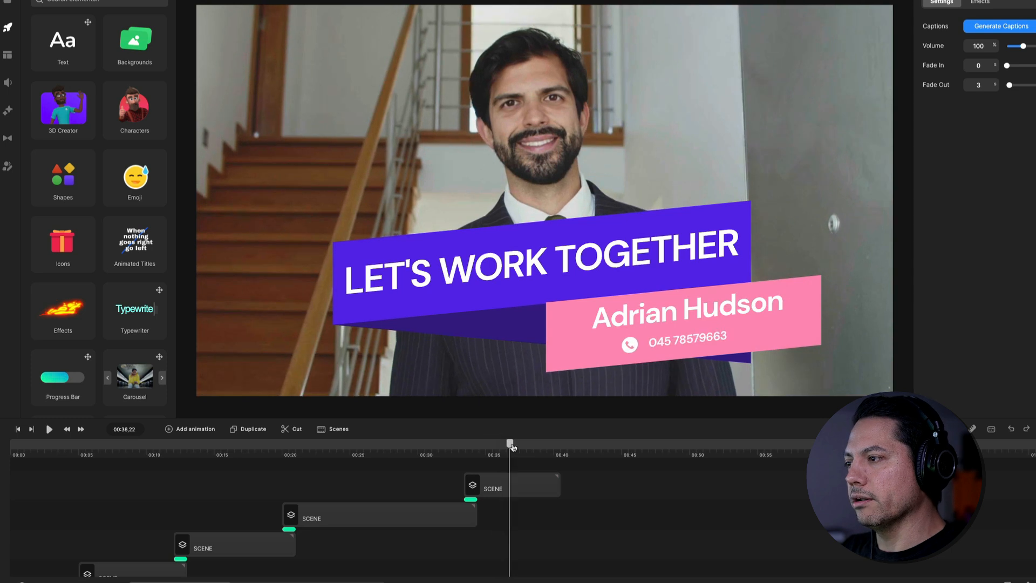
mouse_move(569, 513)
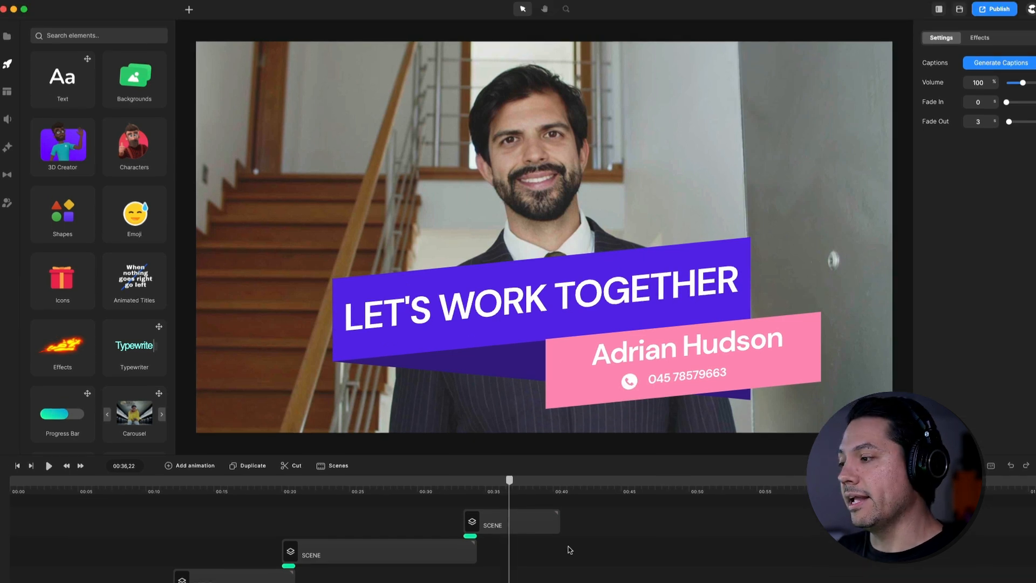
mouse_move(560, 548)
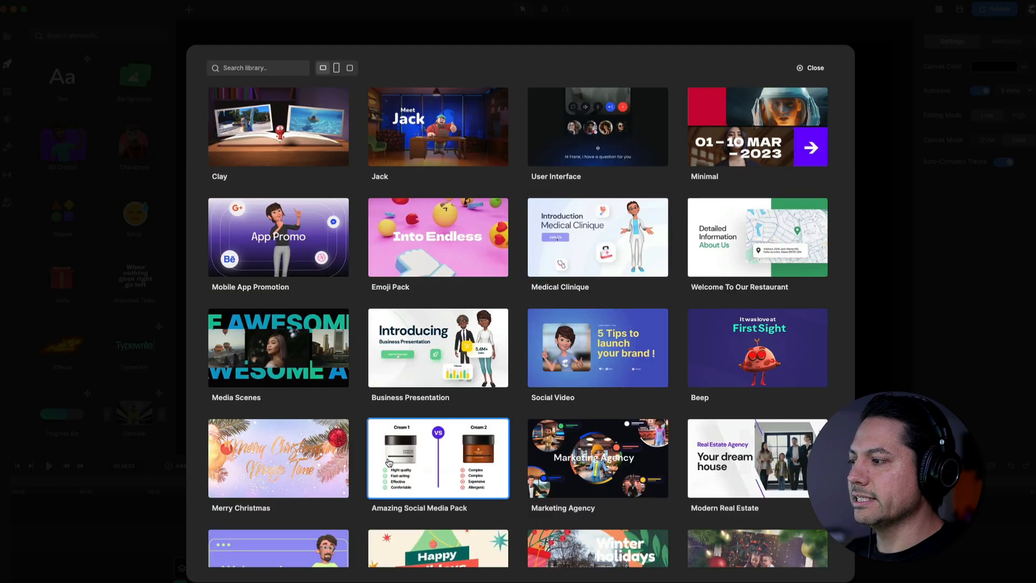
mouse_move(734, 478)
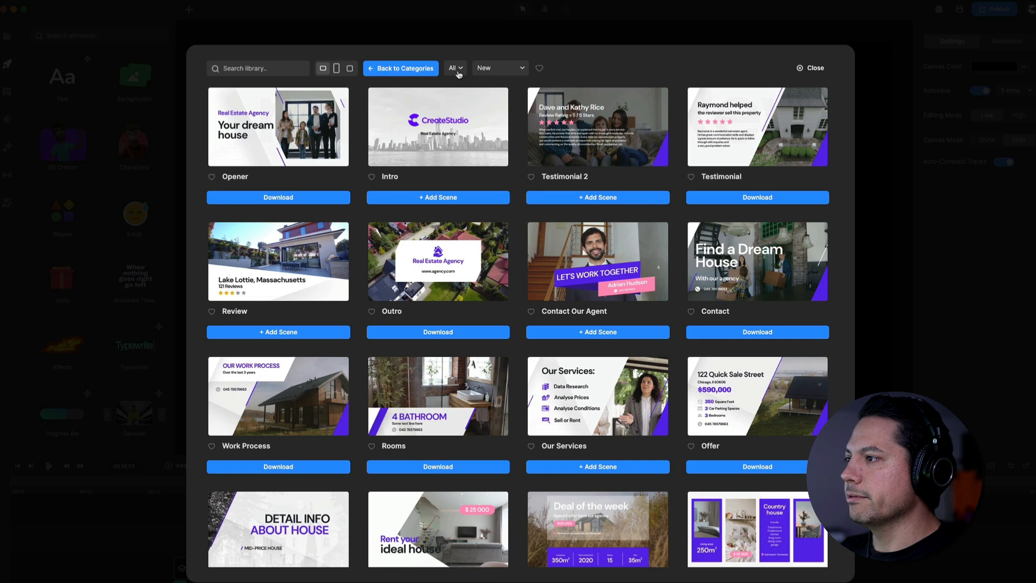
Step: Filter the scene library to Call To Action and add the Contact scene
click(455, 67)
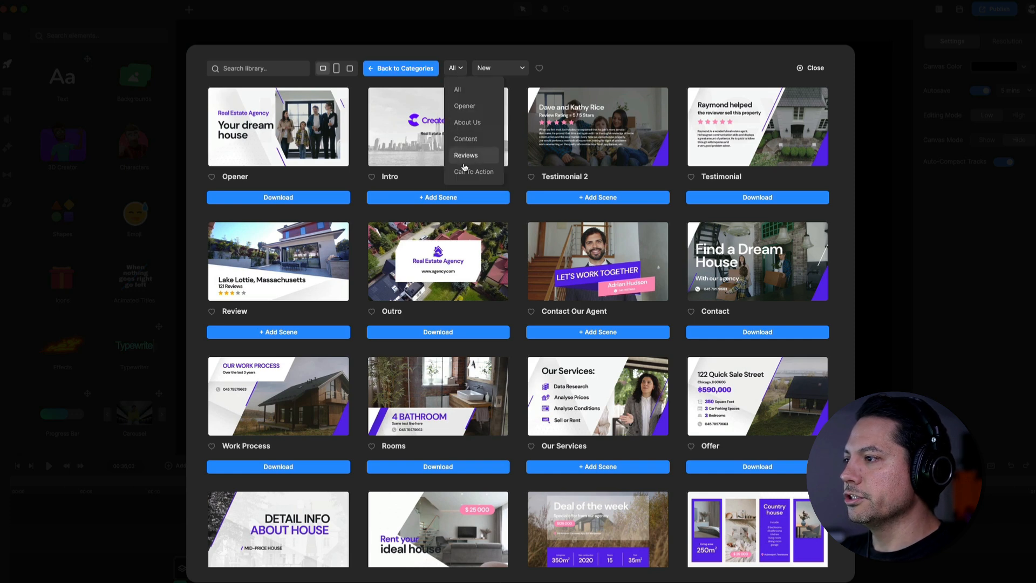
click(473, 172)
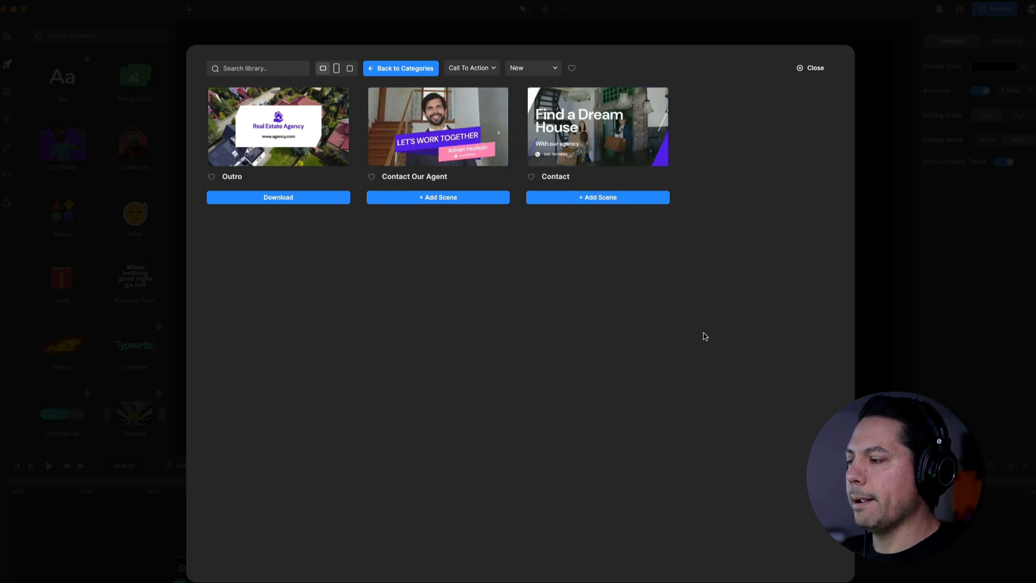
click(596, 197)
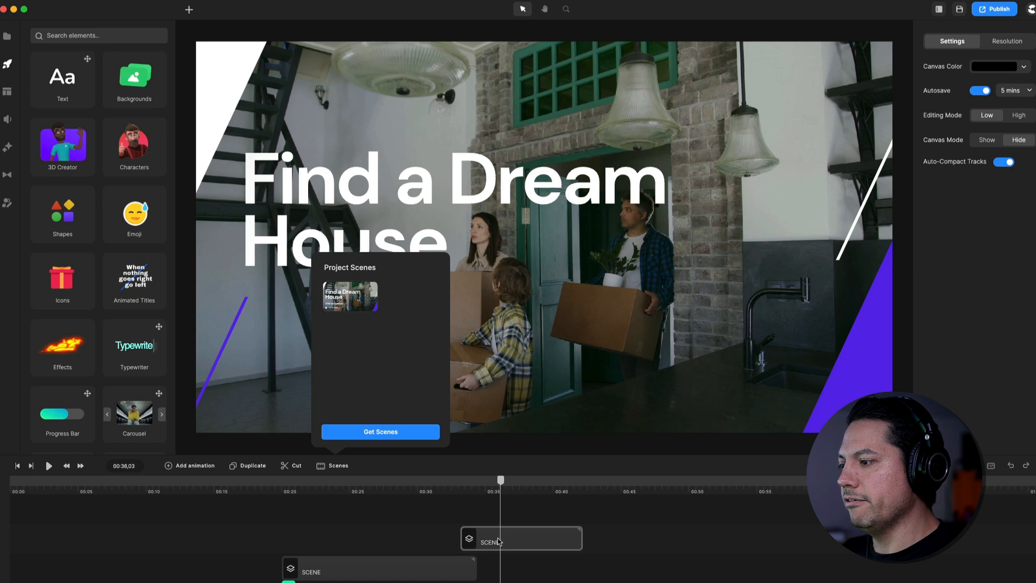
Step: Place the Find a Dream House scene clip on the timeline after the last scene
click(520, 537)
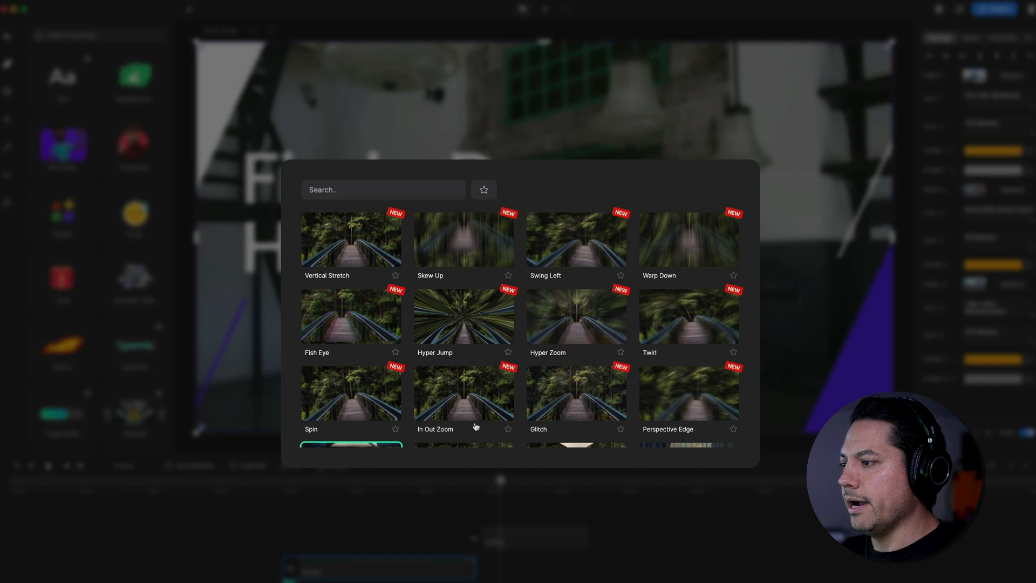
Step: Browse transition effects such as Spin, Glitch and Bounce Down for the scene
scroll(down, 3)
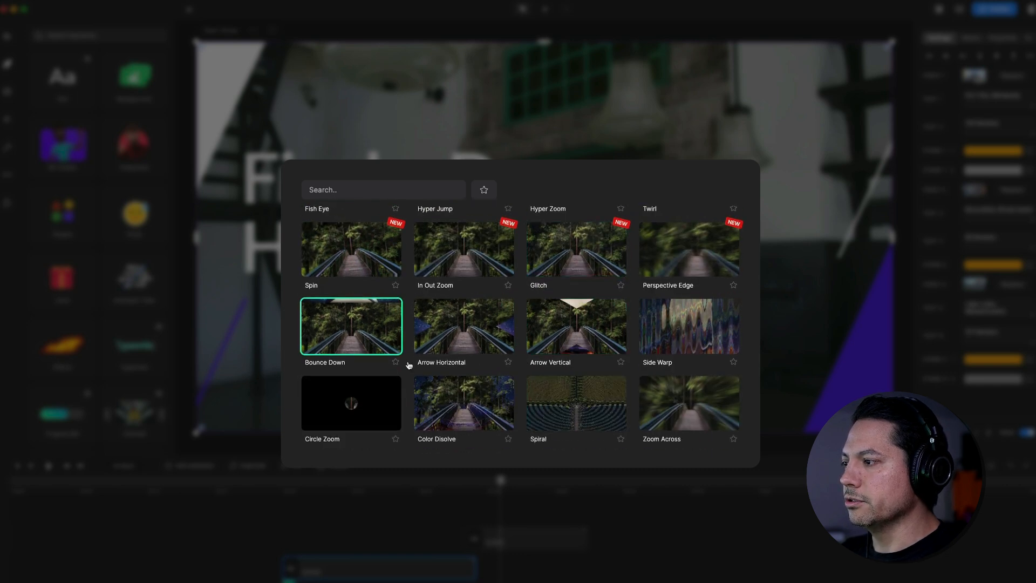
scroll(up, 3)
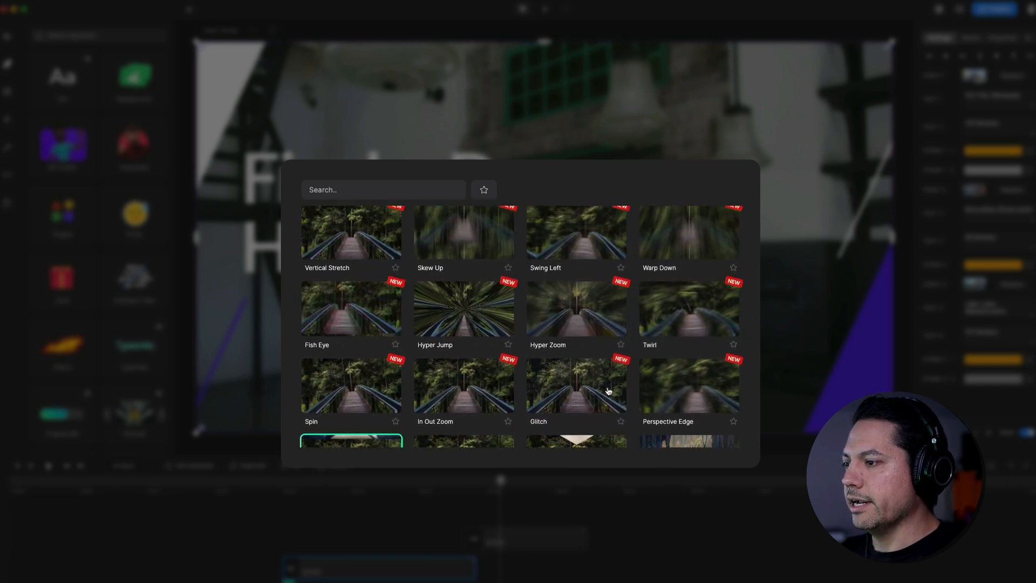
scroll(down, 3)
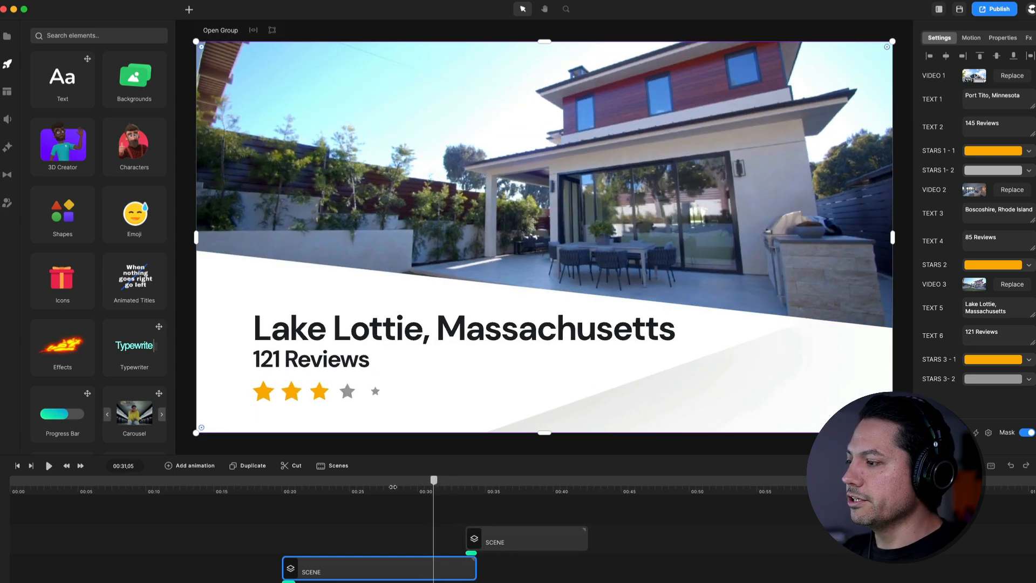
Step: Filter the scene library to Reviews and add the Testimonial and Testimonial 2 scenes
click(333, 465)
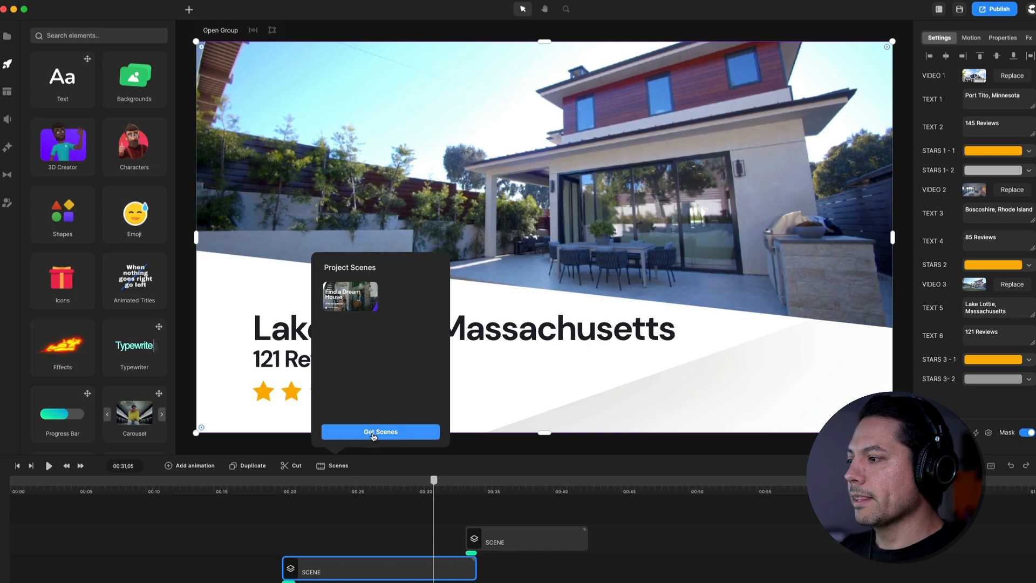
click(380, 431)
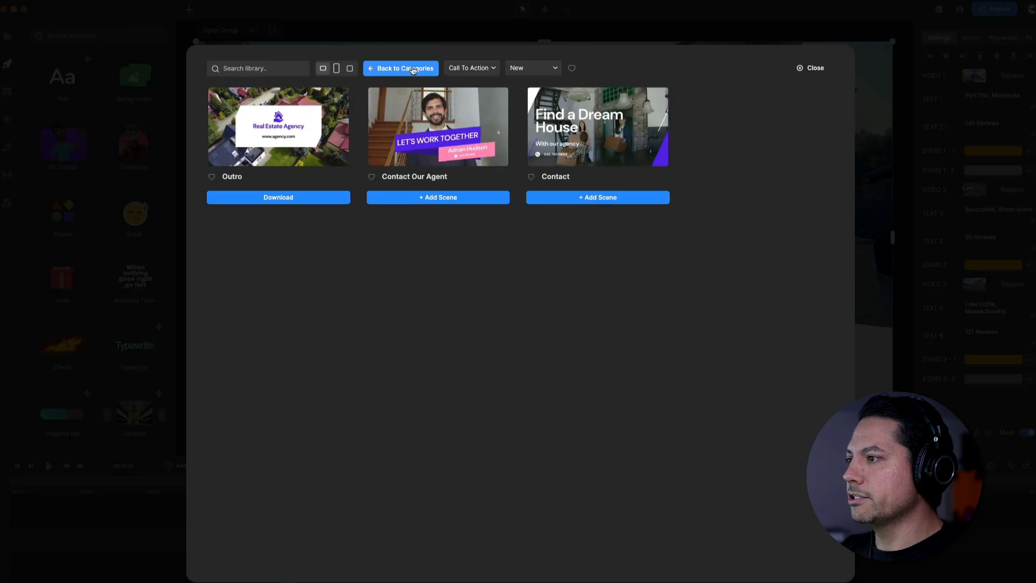
click(472, 67)
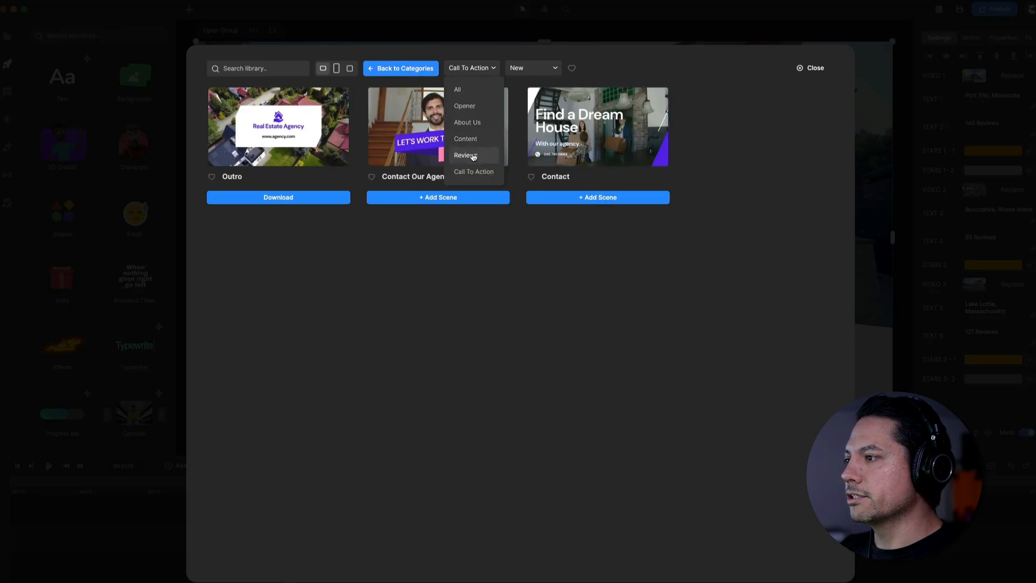
click(466, 156)
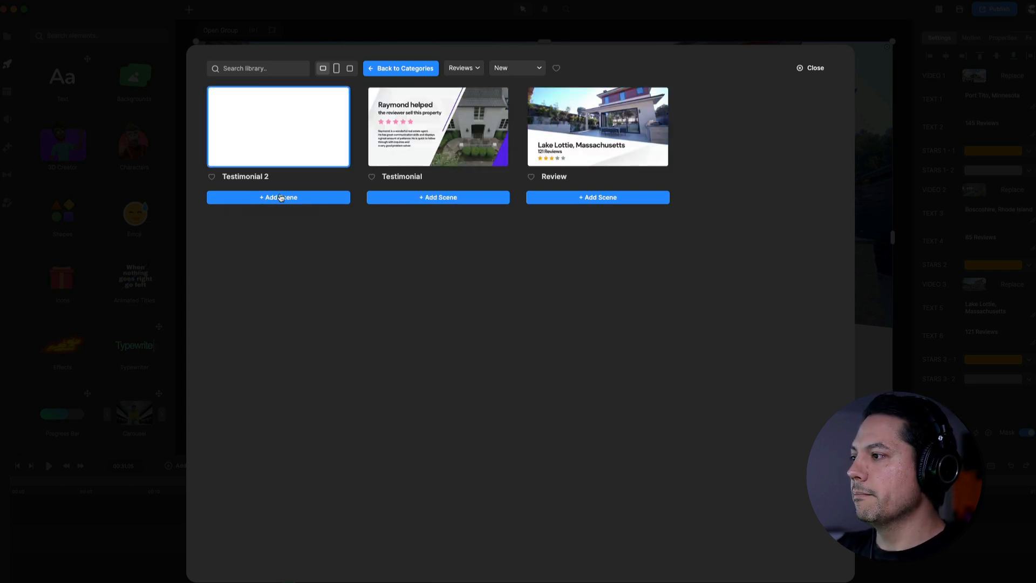
click(279, 196)
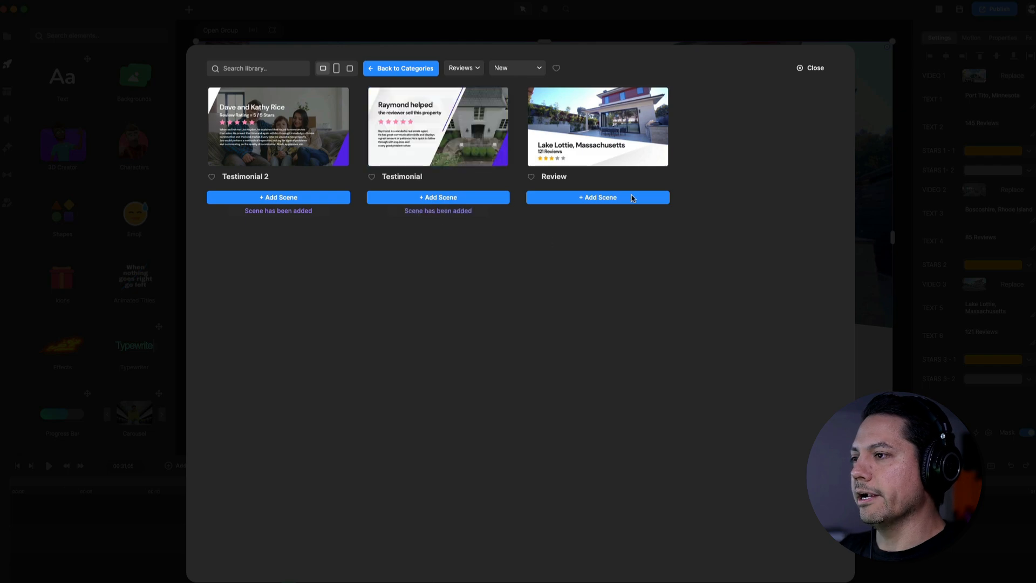
click(597, 196)
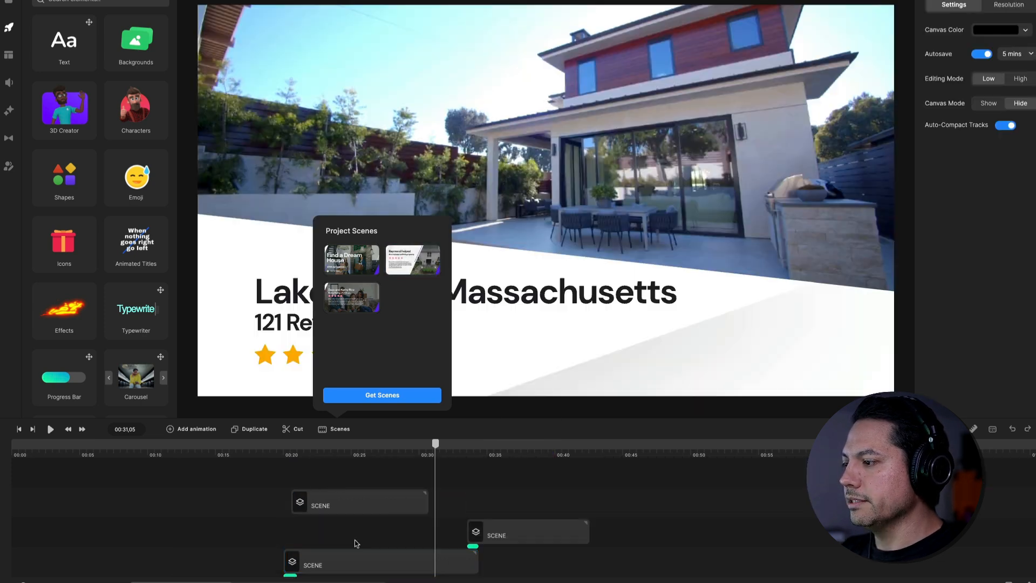
Step: Place the Raymond testimonial scene on the timeline after the existing scenes
click(380, 554)
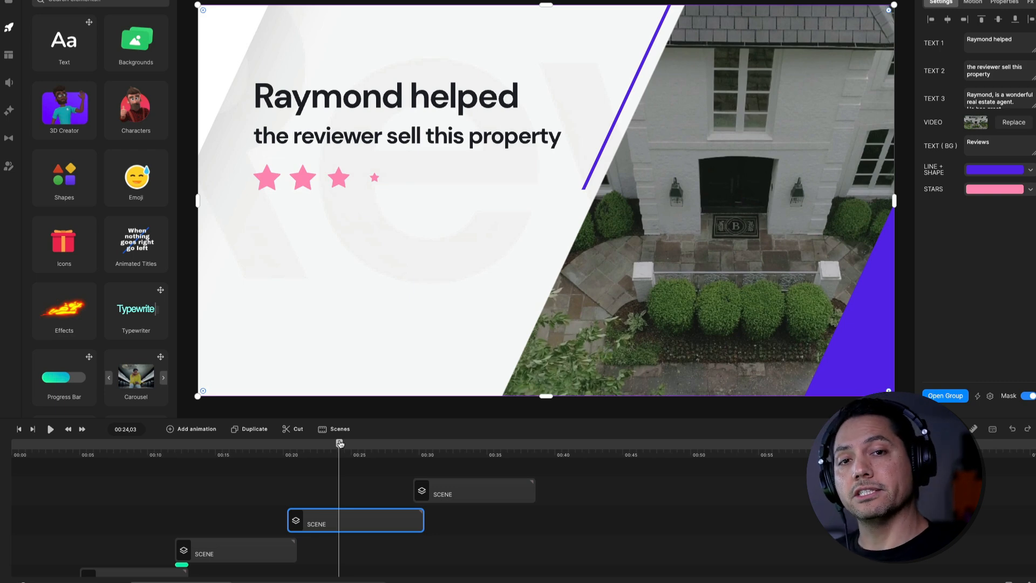
mouse_move(340, 445)
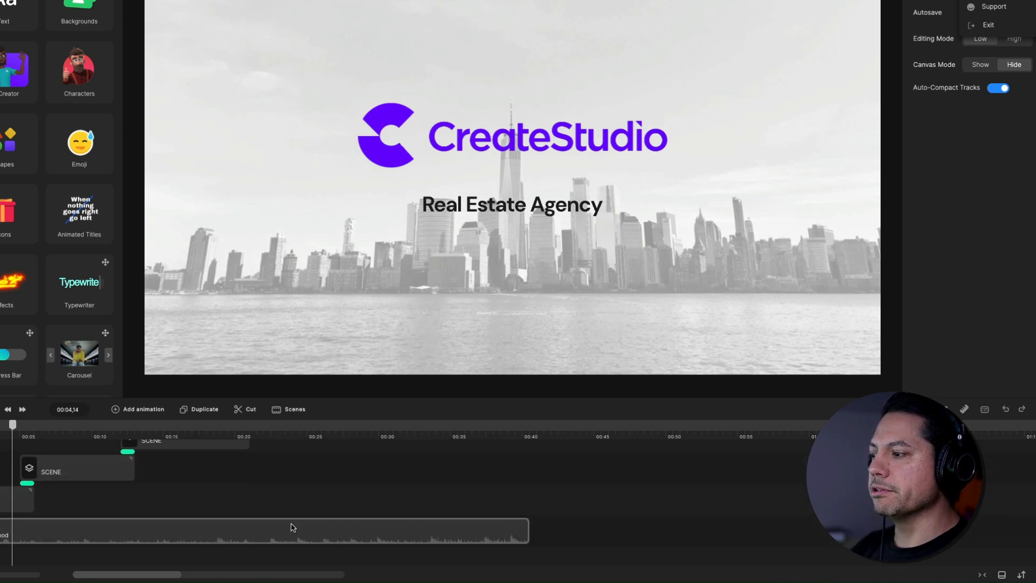
Step: Extend the music track to end near the 38-second mark under all scenes
click(264, 529)
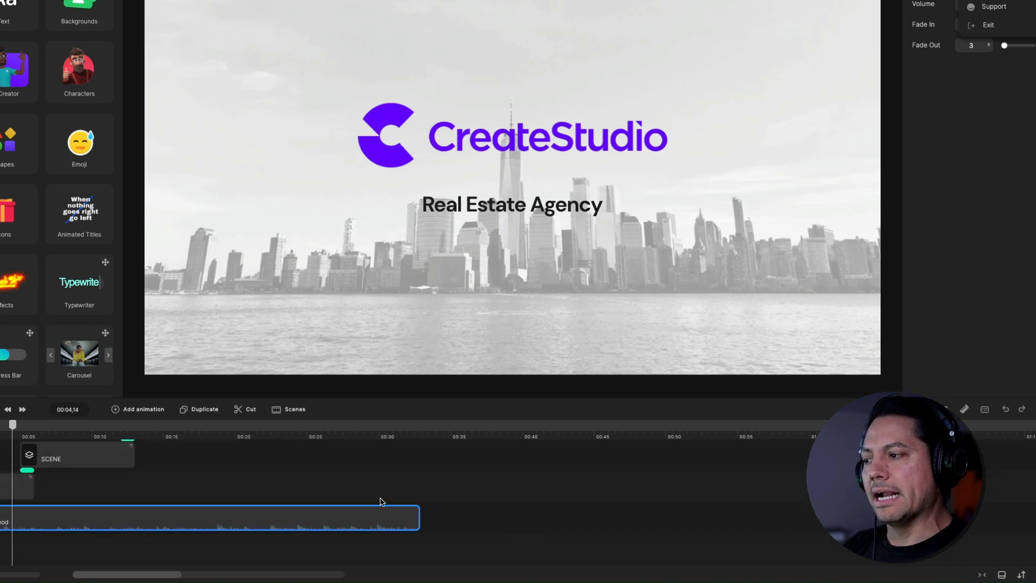
mouse_move(478, 511)
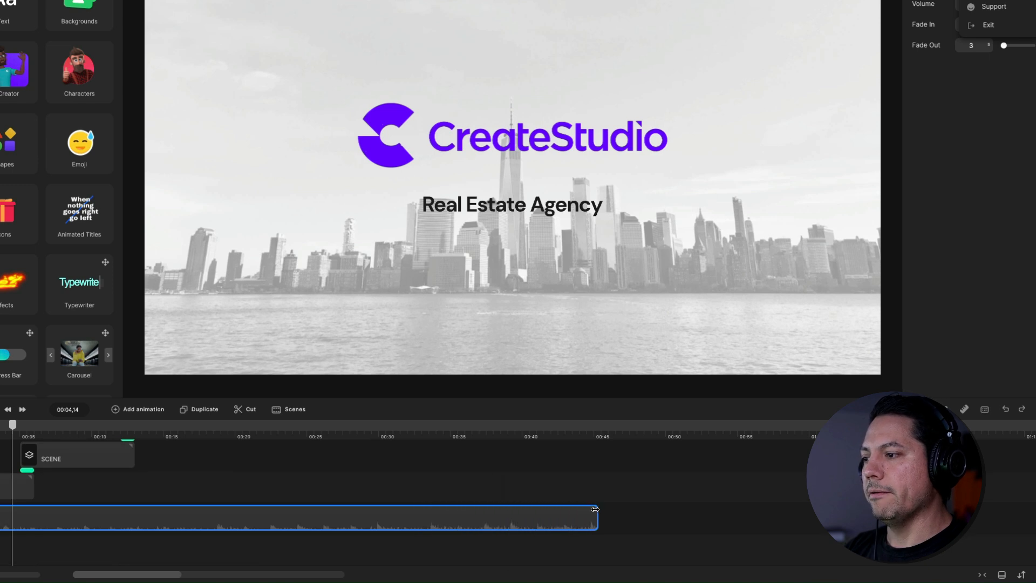
click(507, 423)
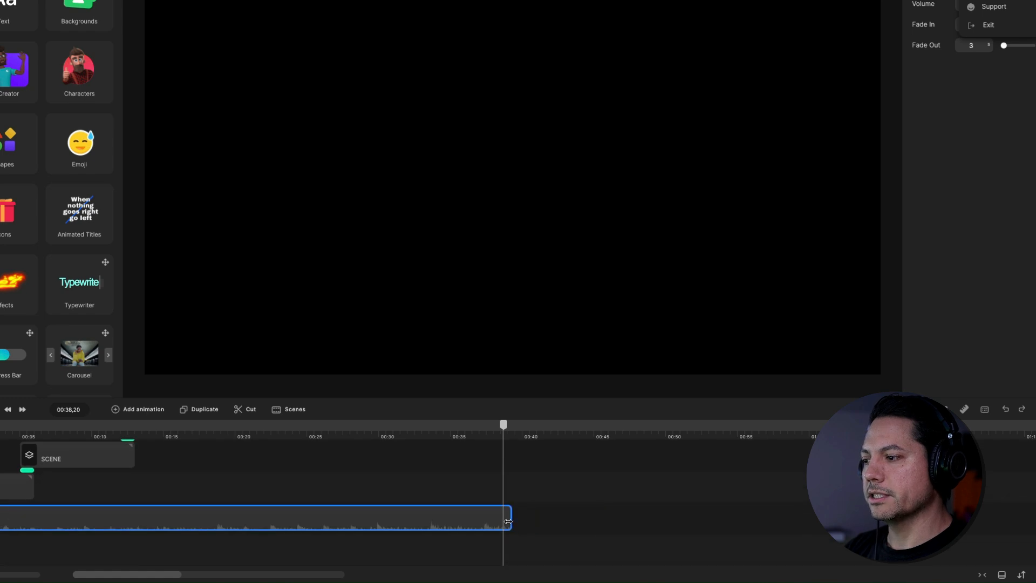
mouse_move(539, 490)
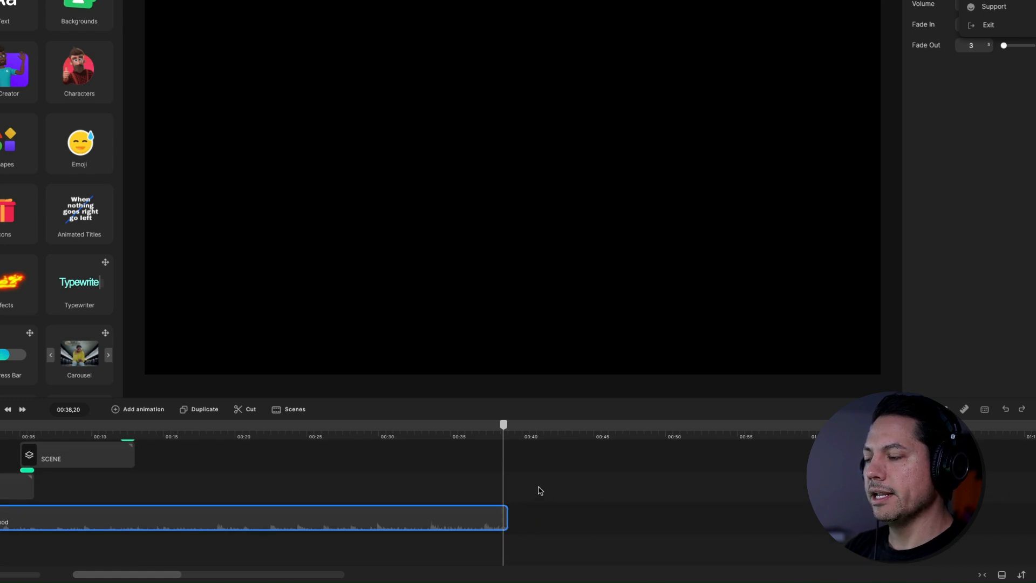